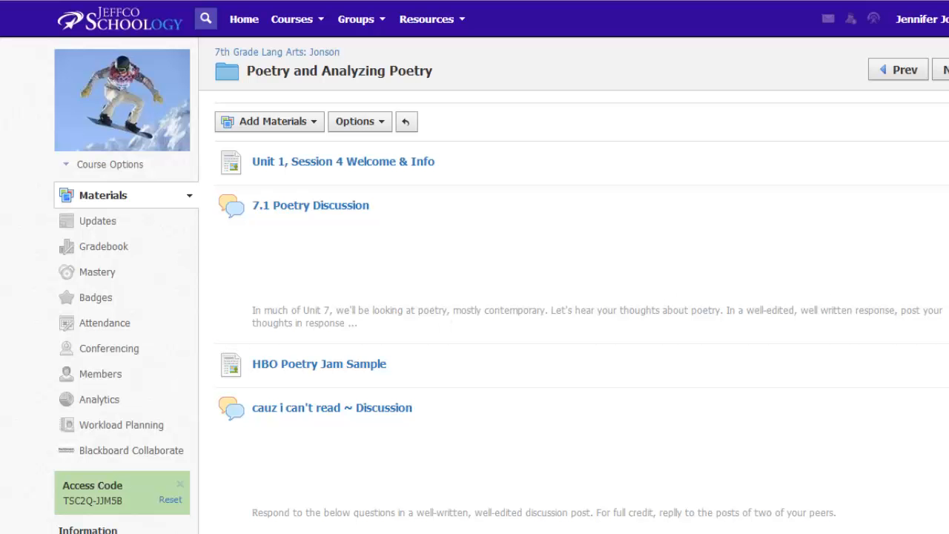
Scroll the Poetry and Analyzing Poetry folder and open Poetry Reading Assignment.
scroll("down", 3)
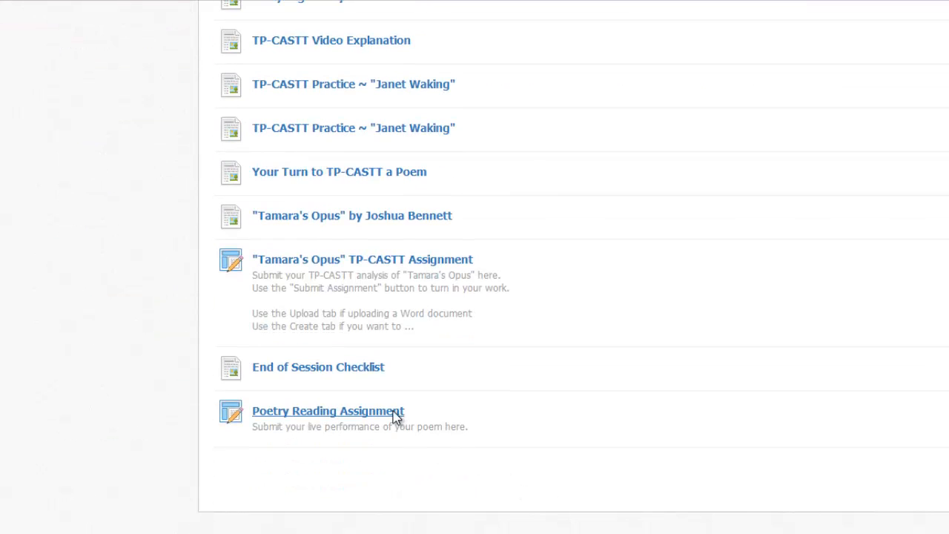
left_click(328, 411)
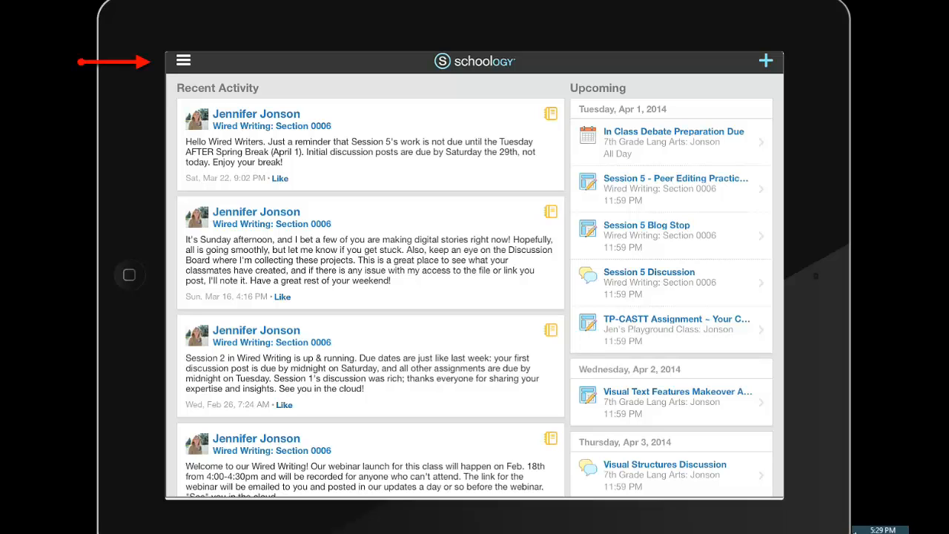
From Courses, go to 7th Grade Lang Arts and its Poetry and Analyzing Poetry folder.
left_click(183, 60)
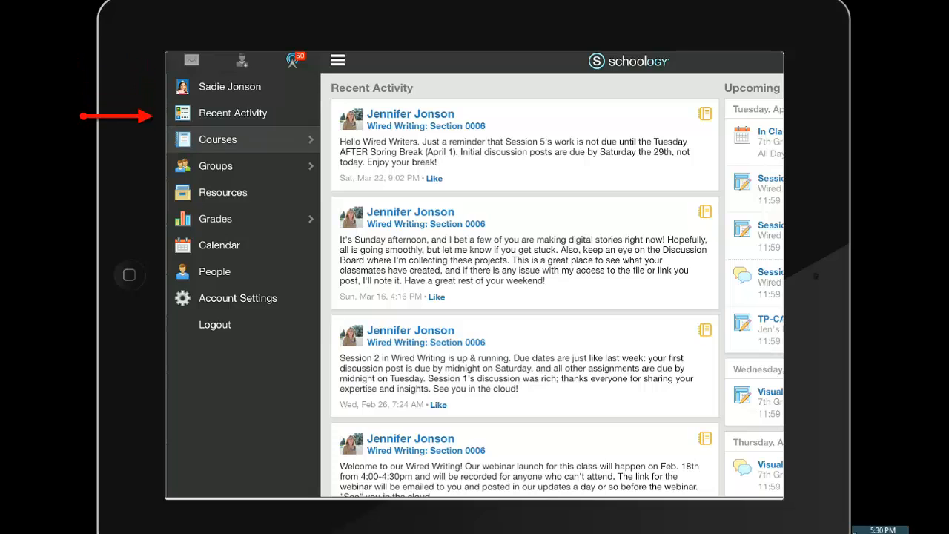
left_click(218, 139)
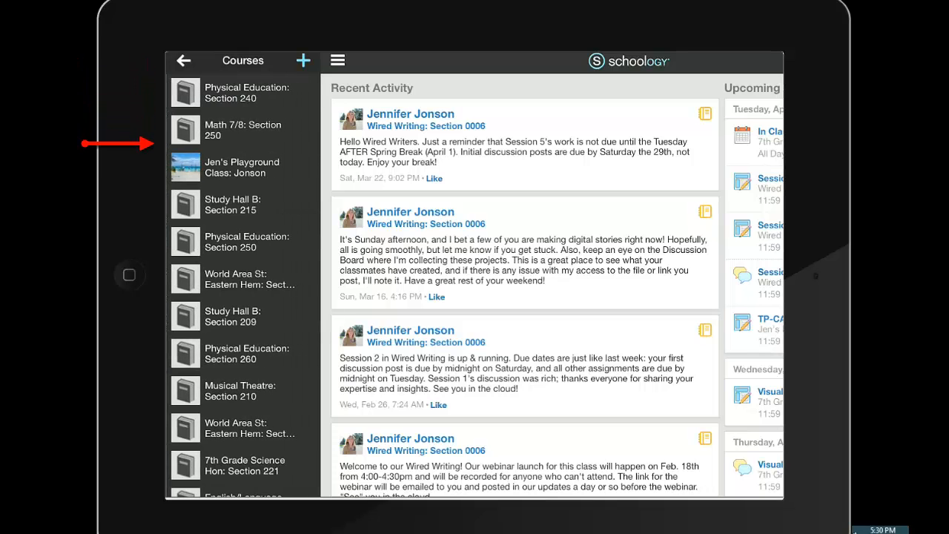
scroll("down", 3)
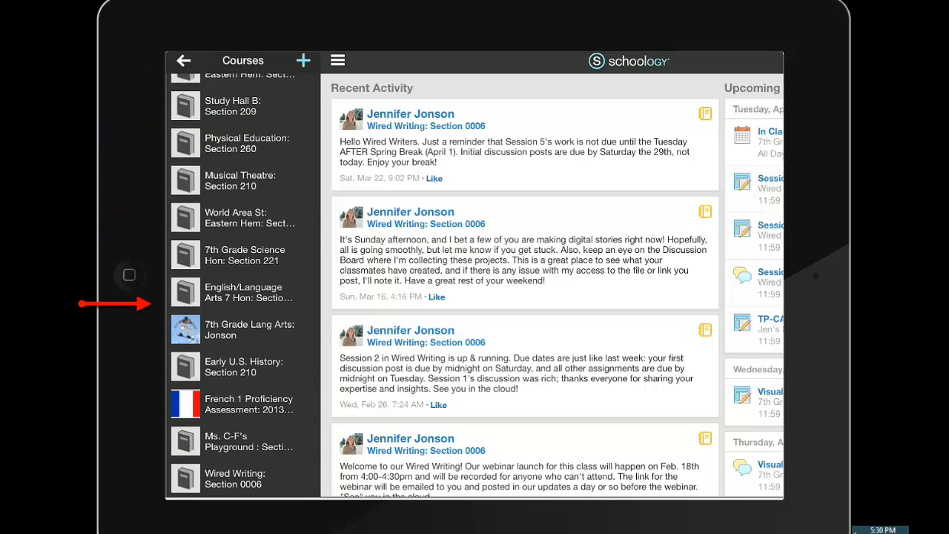
left_click(245, 330)
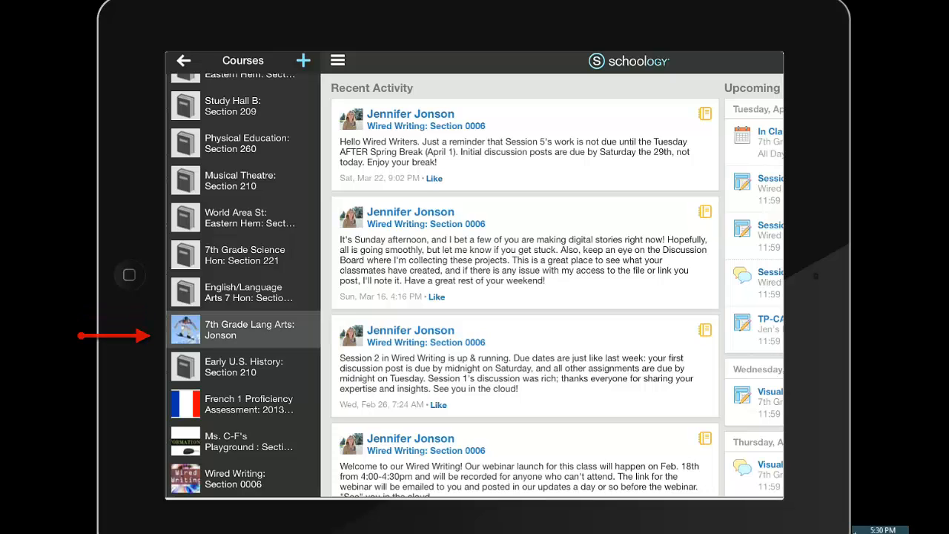
left_click(251, 330)
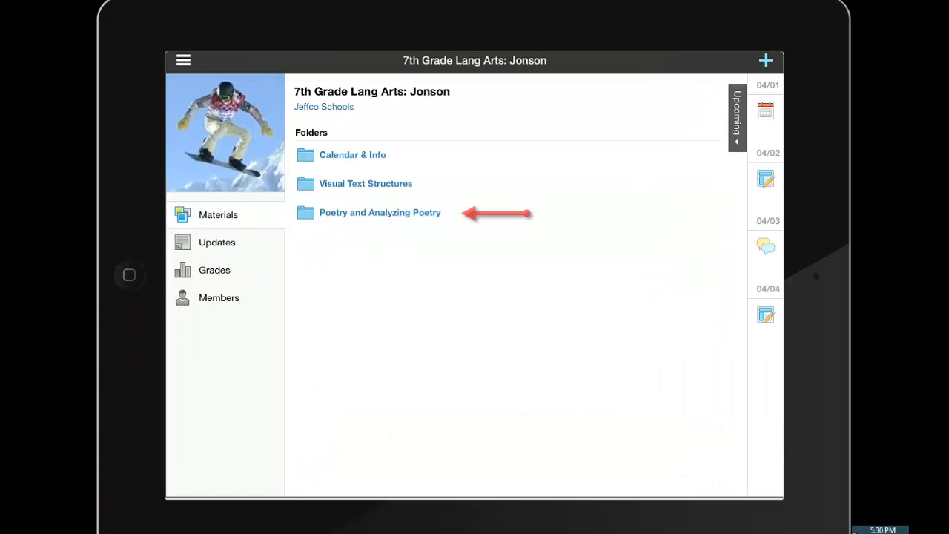
left_click(380, 212)
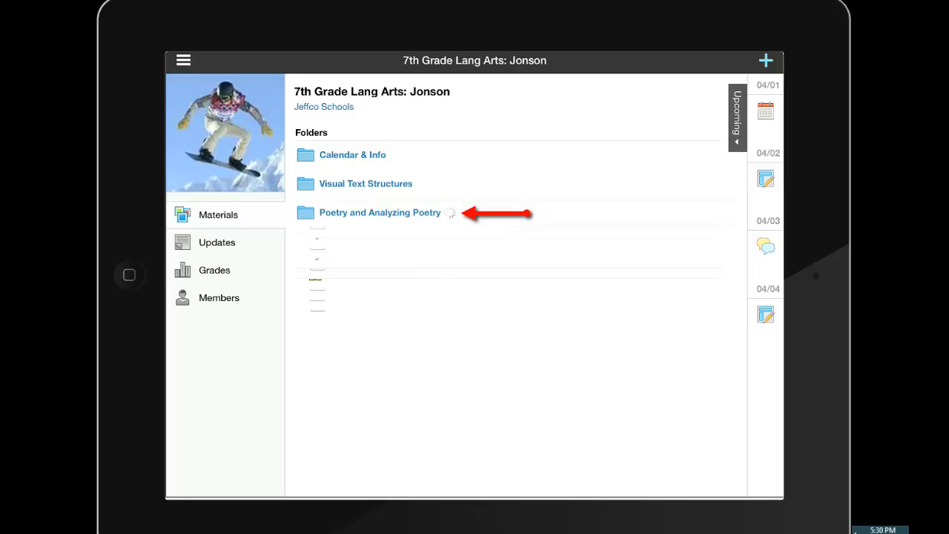
left_click(380, 212)
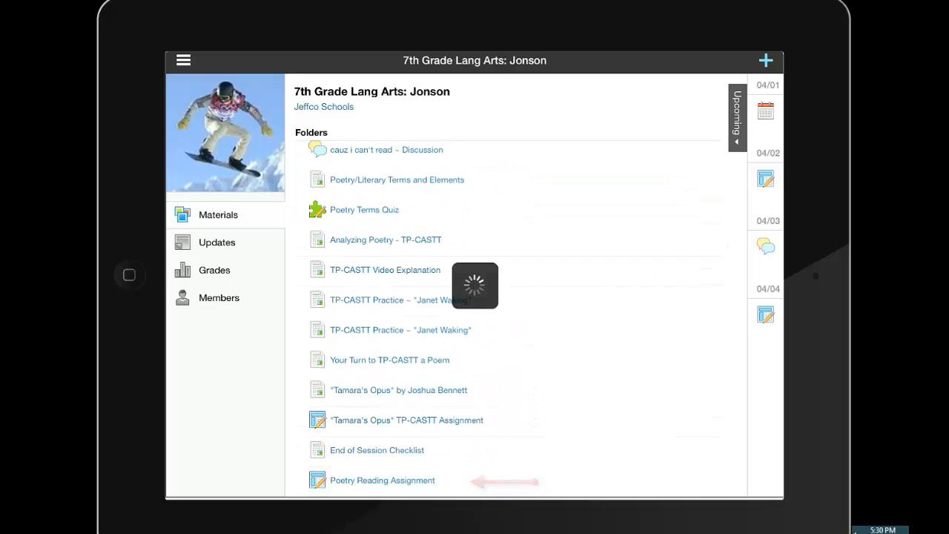
On the Poetry Reading Assignment's Submissions tab, show the add-submission options.
left_click(382, 480)
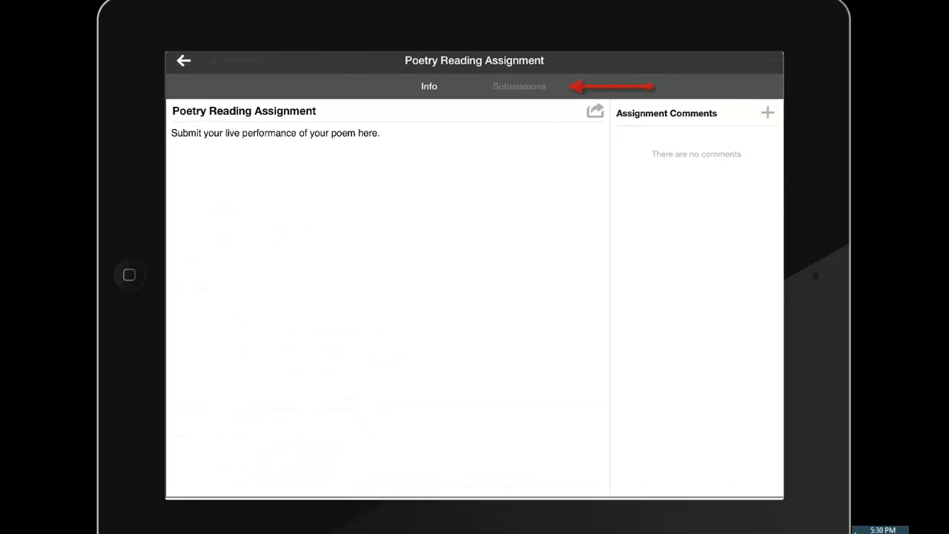
left_click(519, 86)
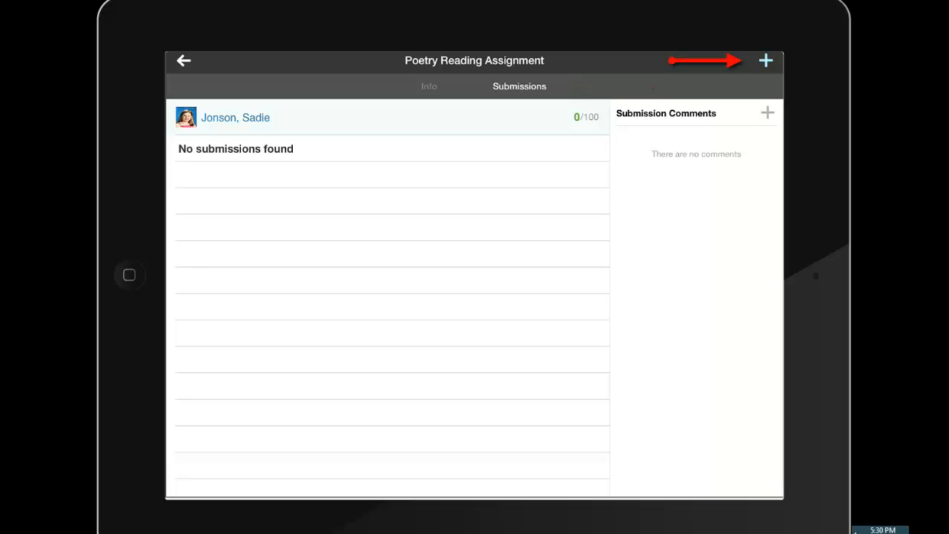
left_click(766, 60)
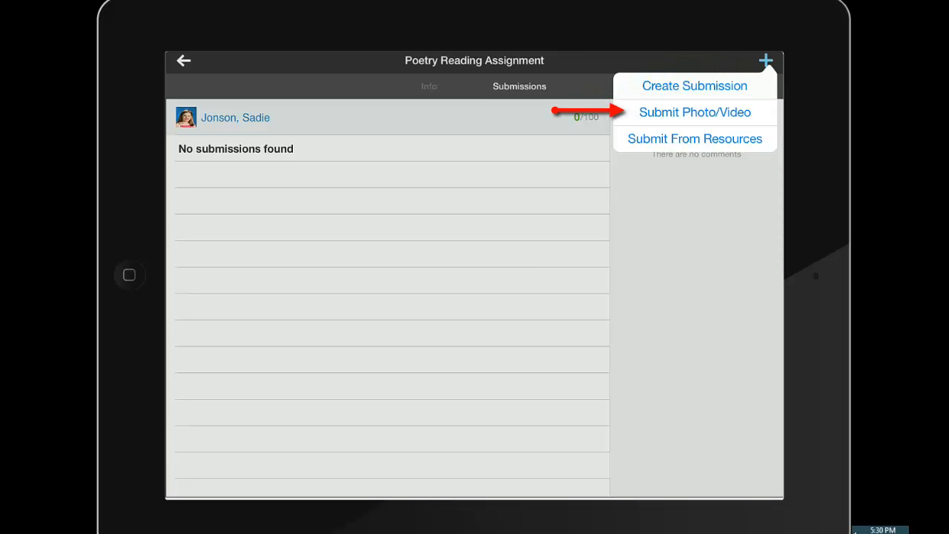
Choose Submit Photo/Video and record a poetry reading video with the camera.
left_click(694, 112)
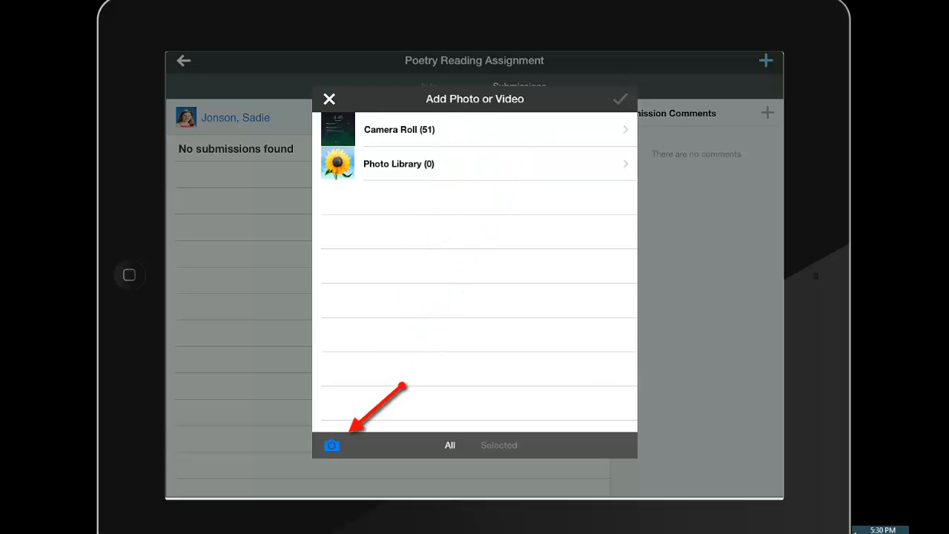
left_click(331, 445)
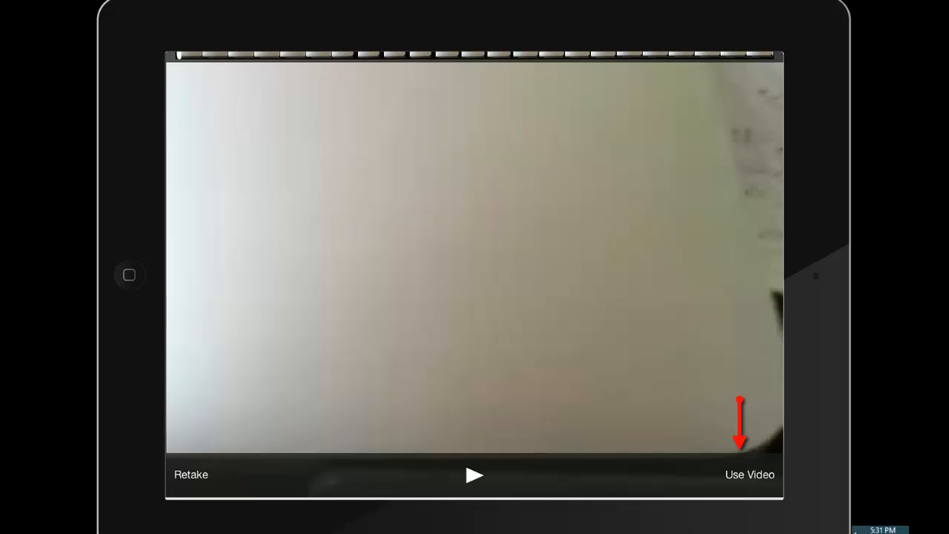
Accept the recorded video and confirm it as the assignment submission.
left_click(749, 475)
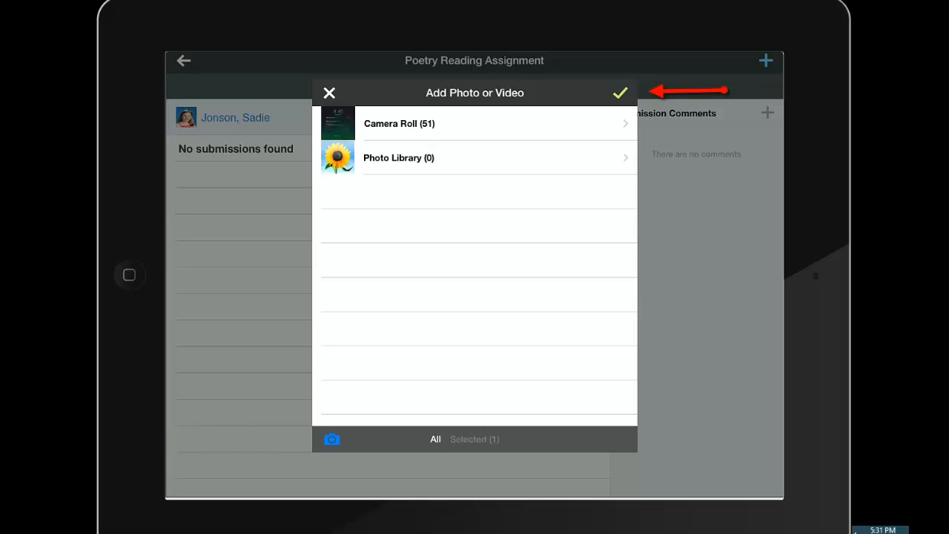
left_click(619, 92)
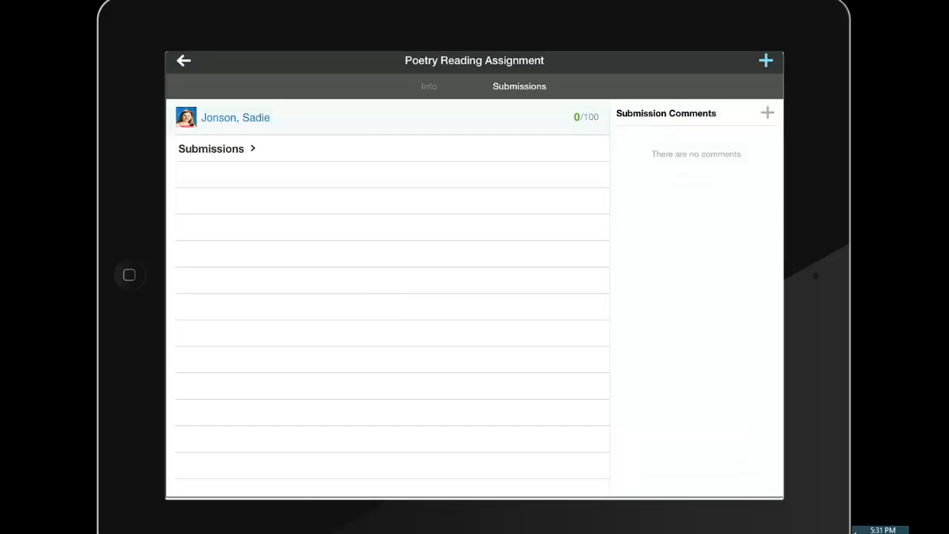
left_click(211, 148)
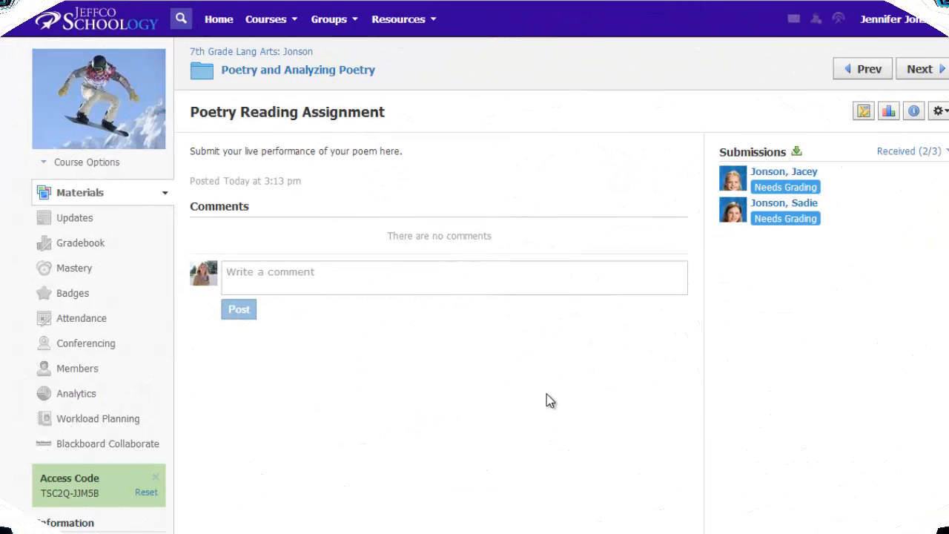
left_click(784, 171)
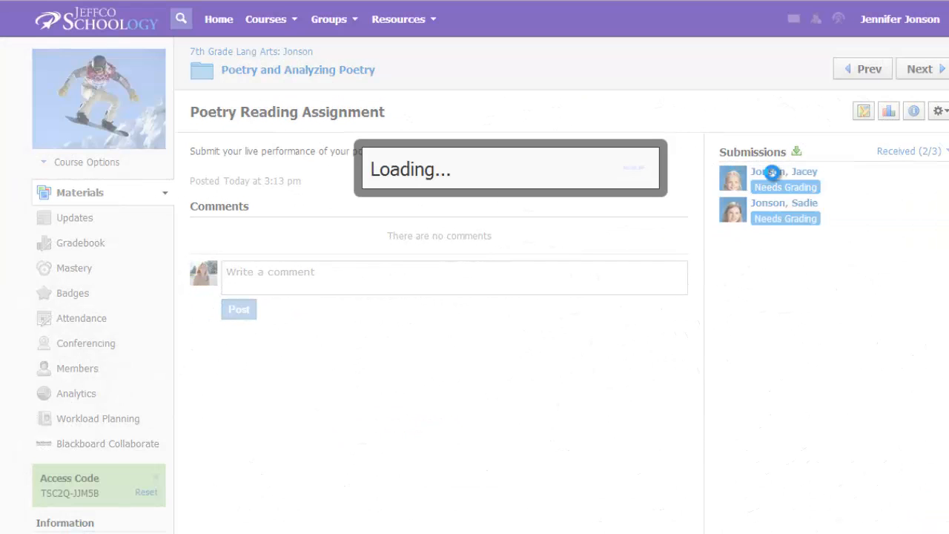
left_click(784, 177)
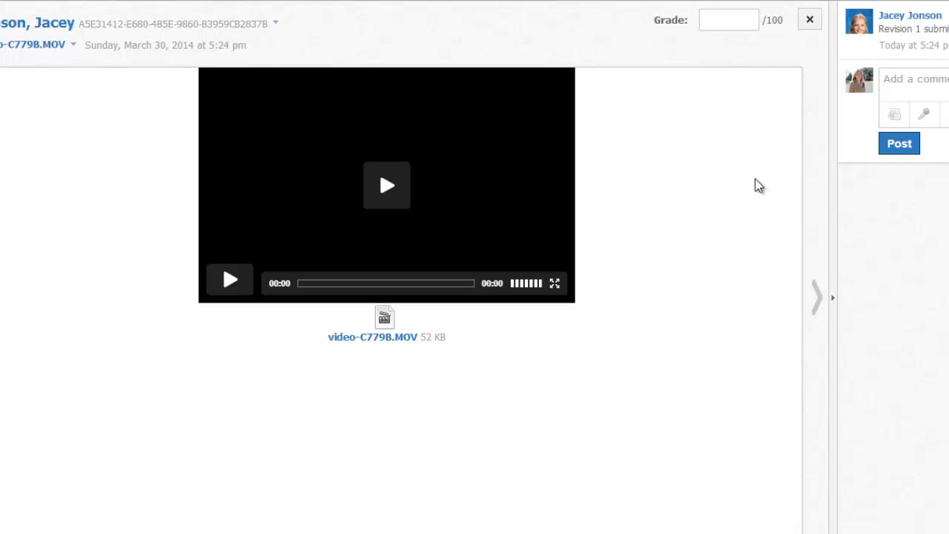
left_click(229, 280)
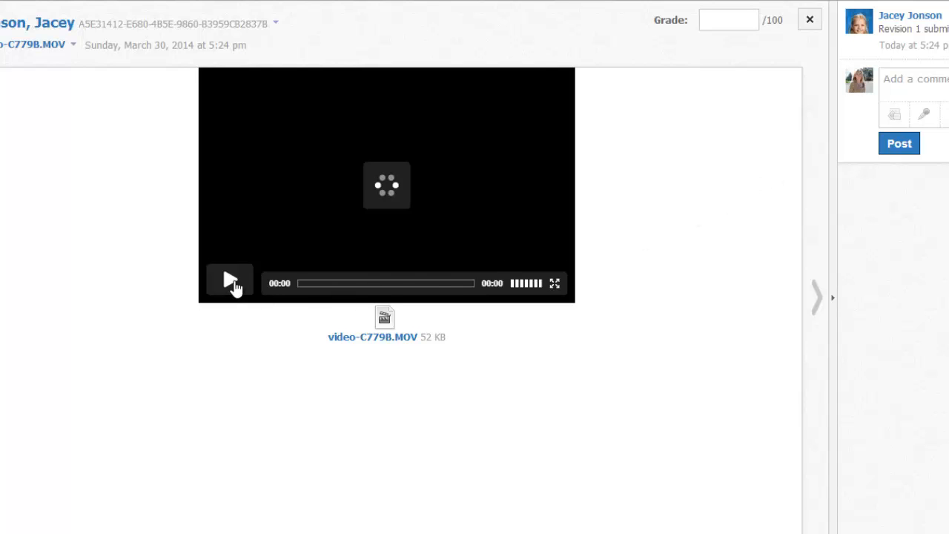
left_click(230, 282)
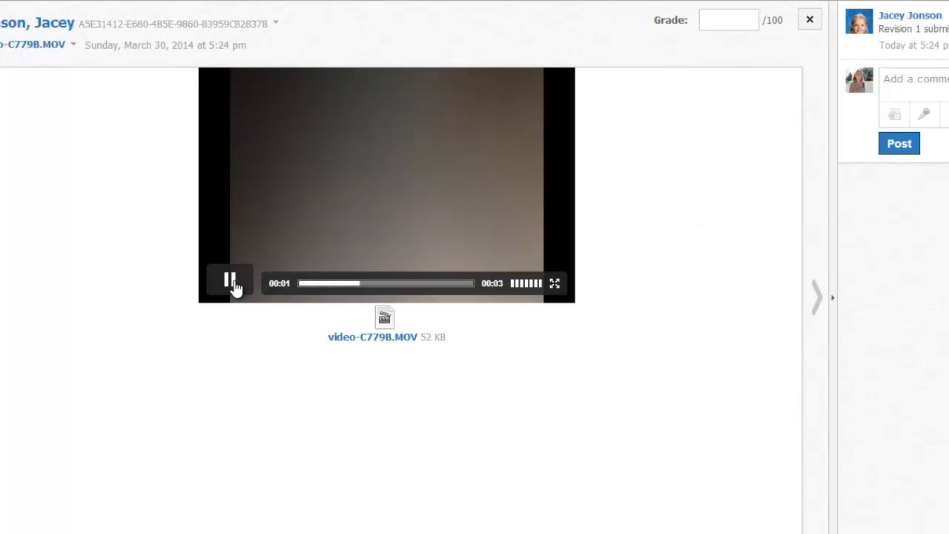
left_click(230, 281)
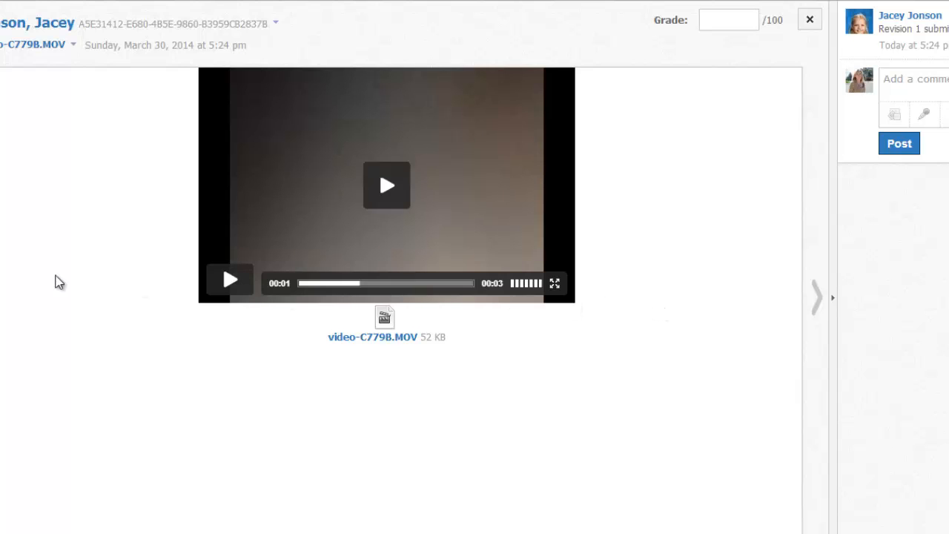